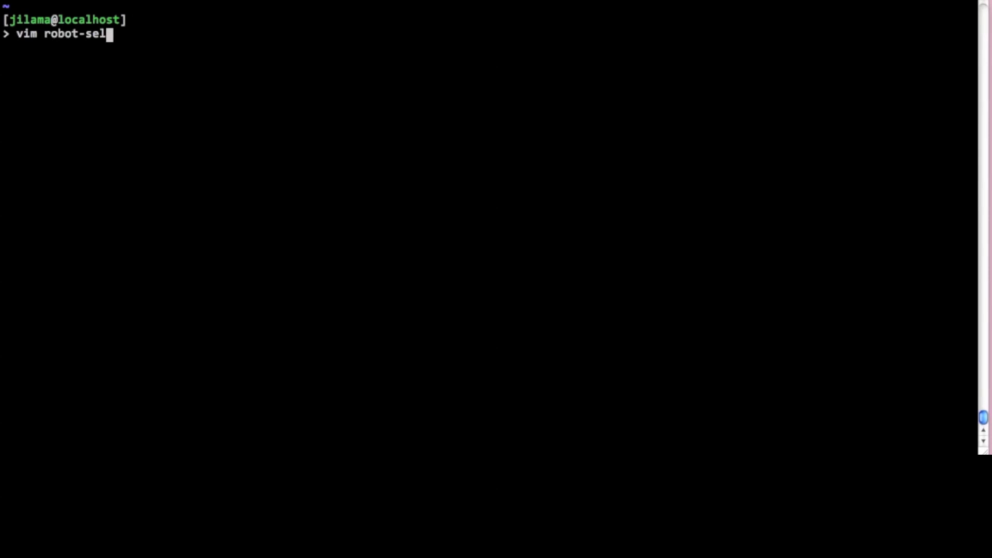
Start robot-selenium-demo.txt in Vim and write the *** Settings *** section header
key("Enter")
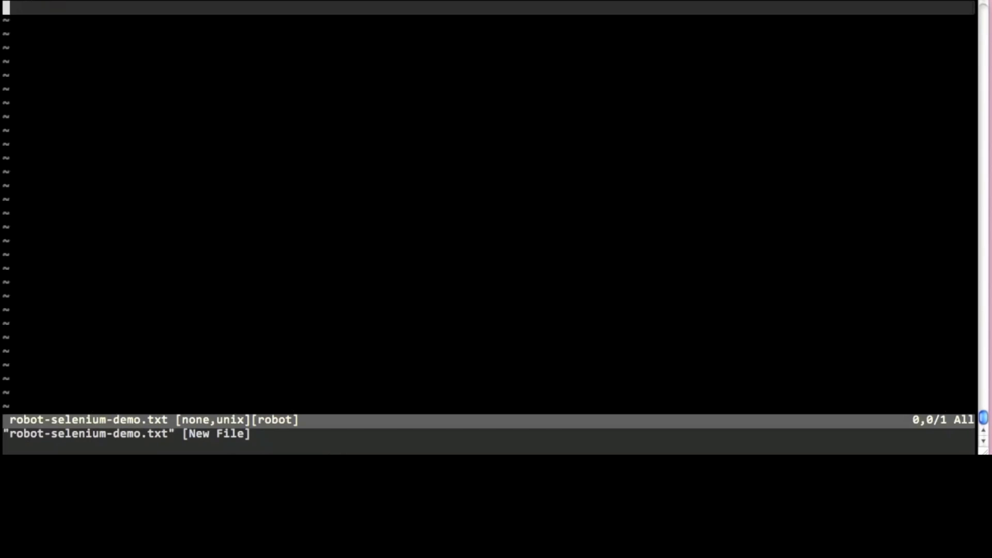
type("*** Se")
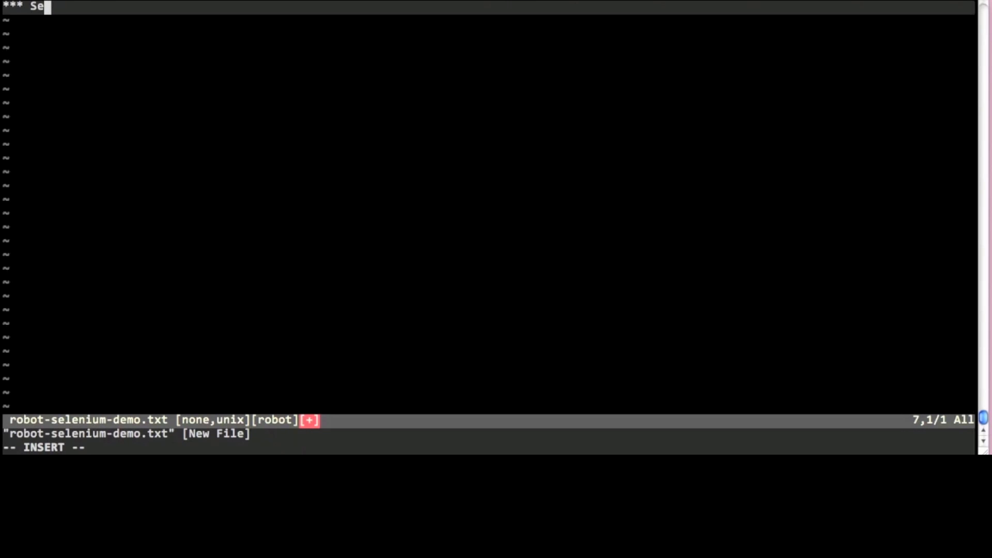
type("ttings ***")
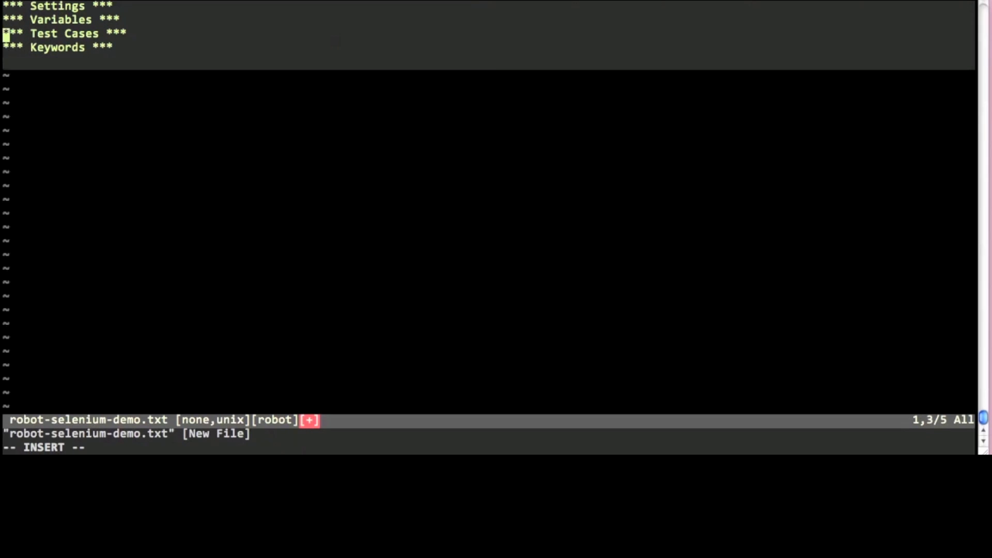
Import Selenium2Library as a Library under the Settings section
key("Enter")
type("Library    S")
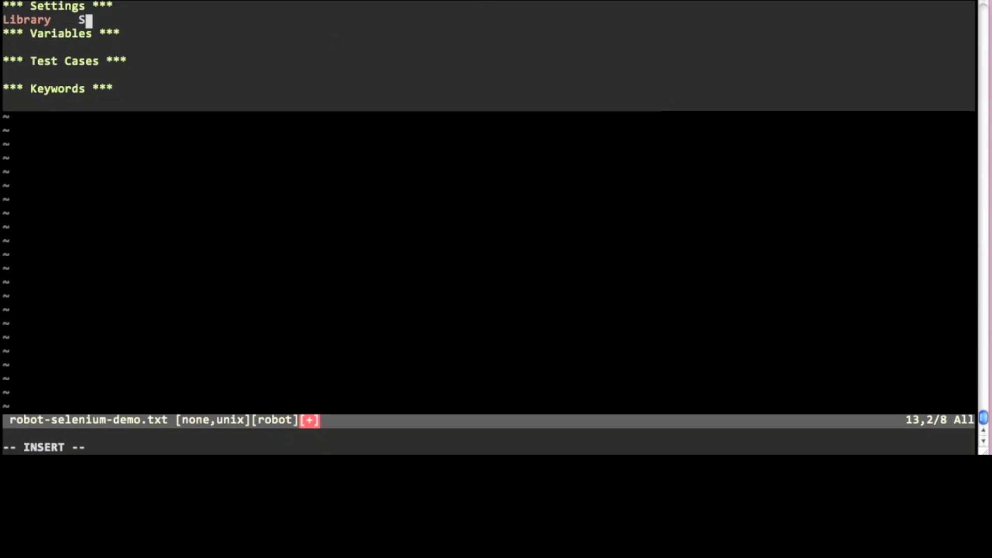
type("elenium2L")
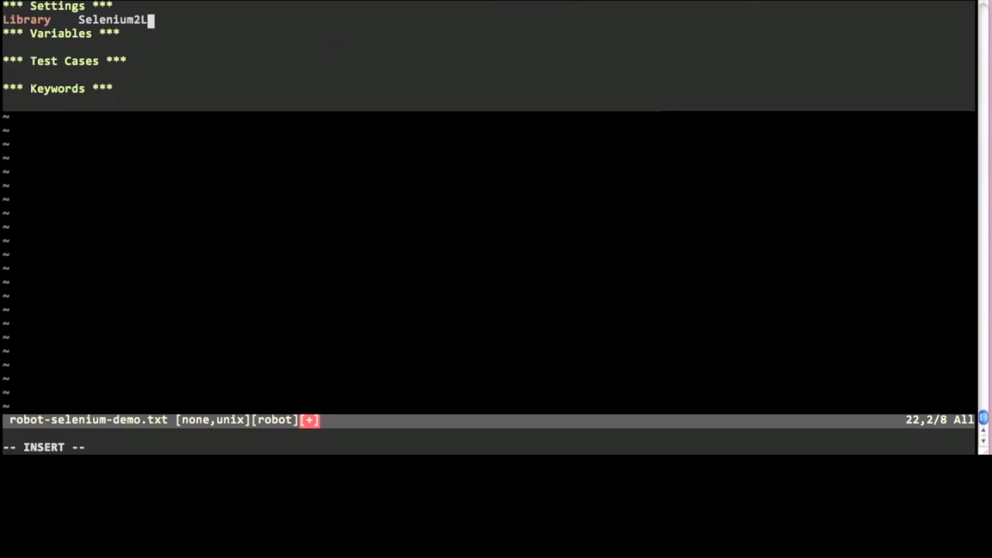
type("ibrary")
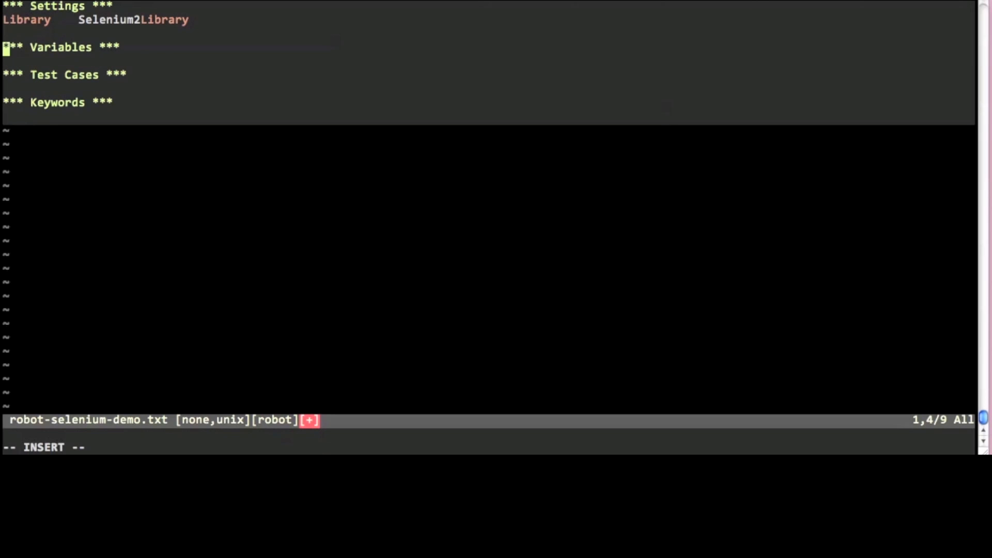
Name the test case 'Google devops and find eficode' under Test Cases
type("Google")
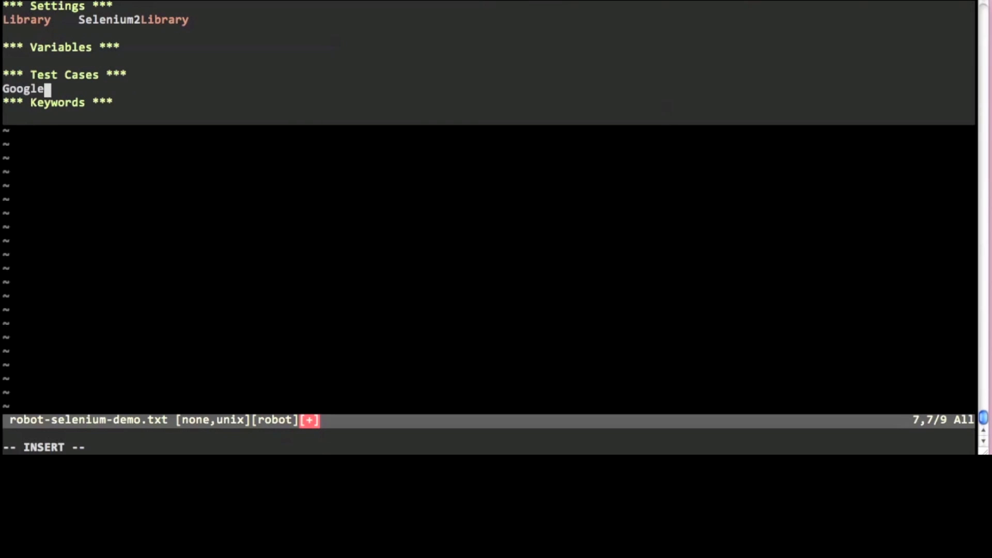
type("devops an")
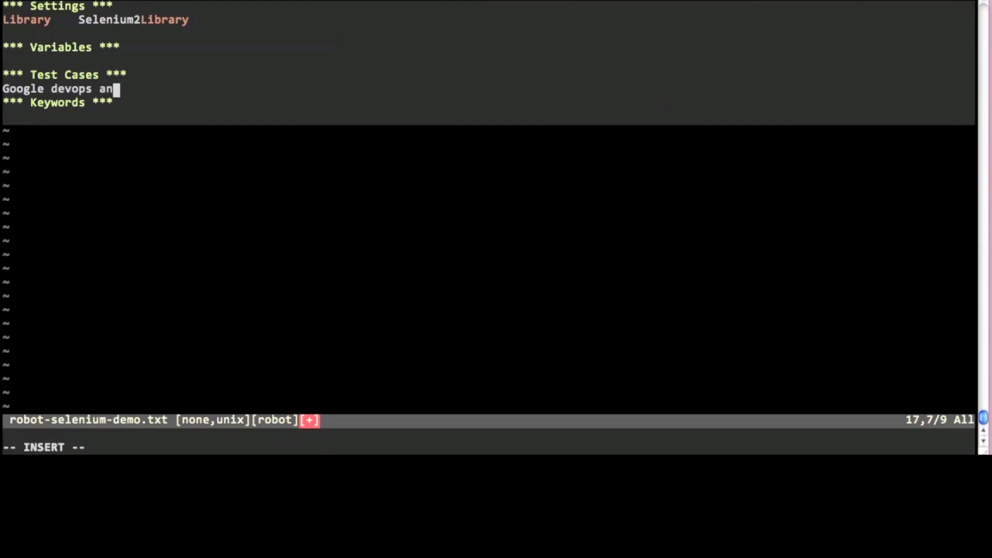
type("d find eficode")
type("Google and check results")
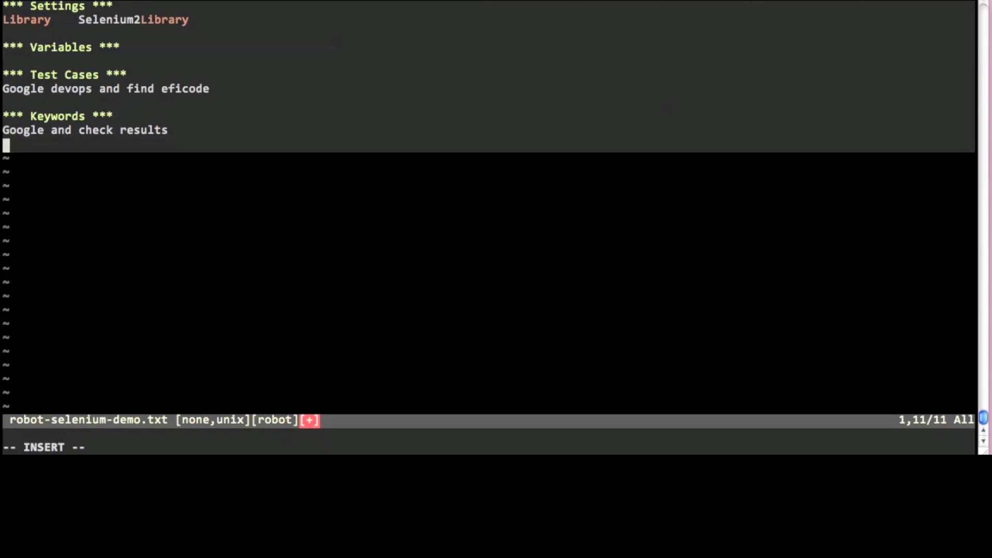
Give the keyword [Arguments] ${searchkey} and ${result}
type("[A")
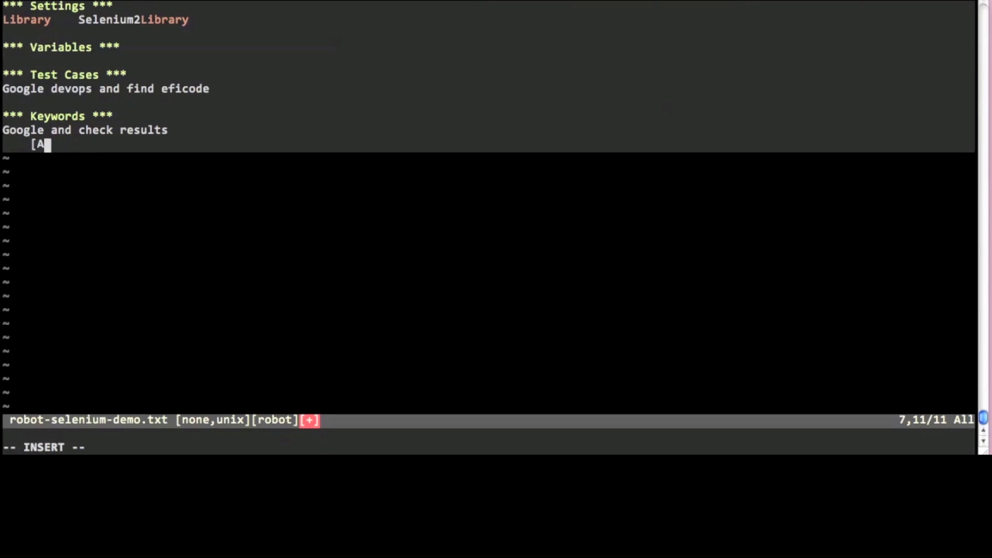
type("rguments]    ${s")
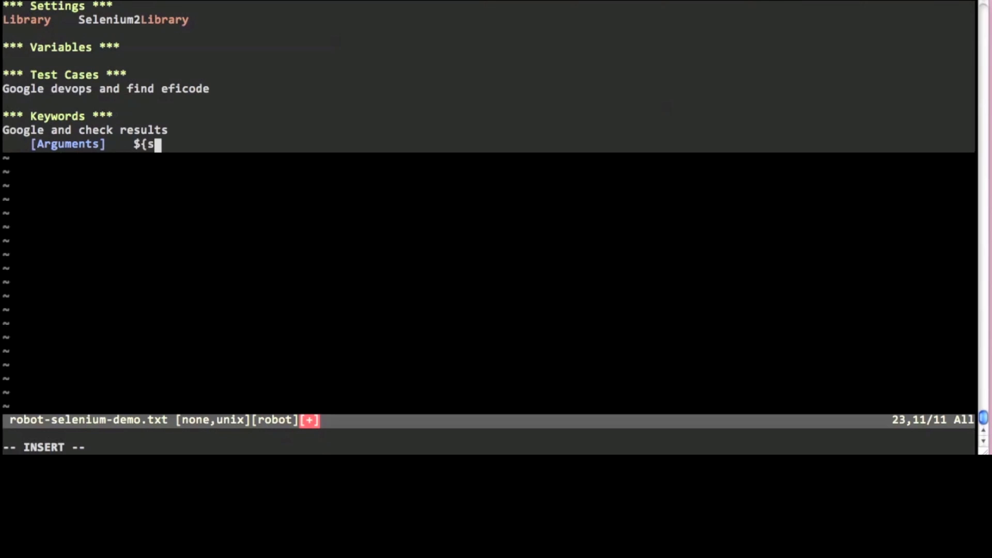
type("earchkey}")
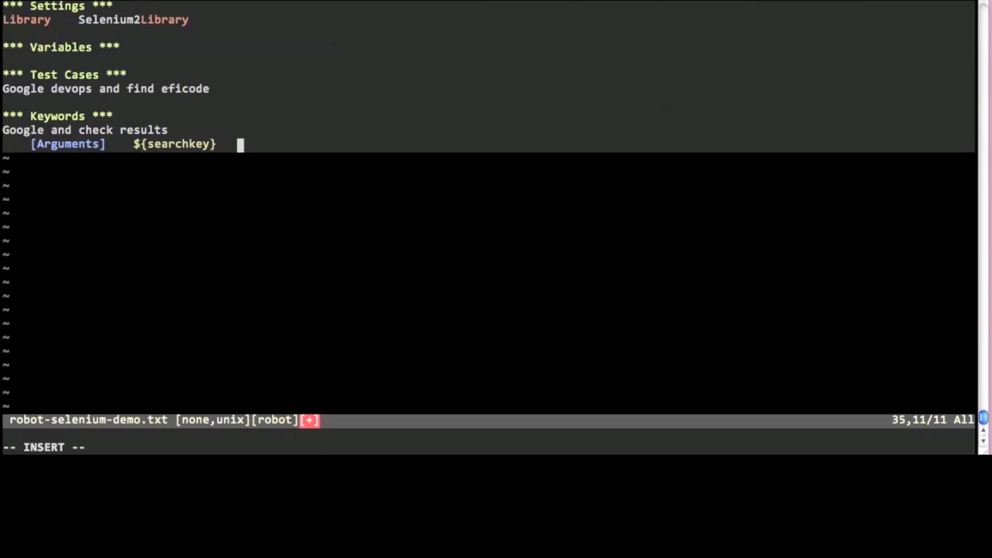
type("${r")
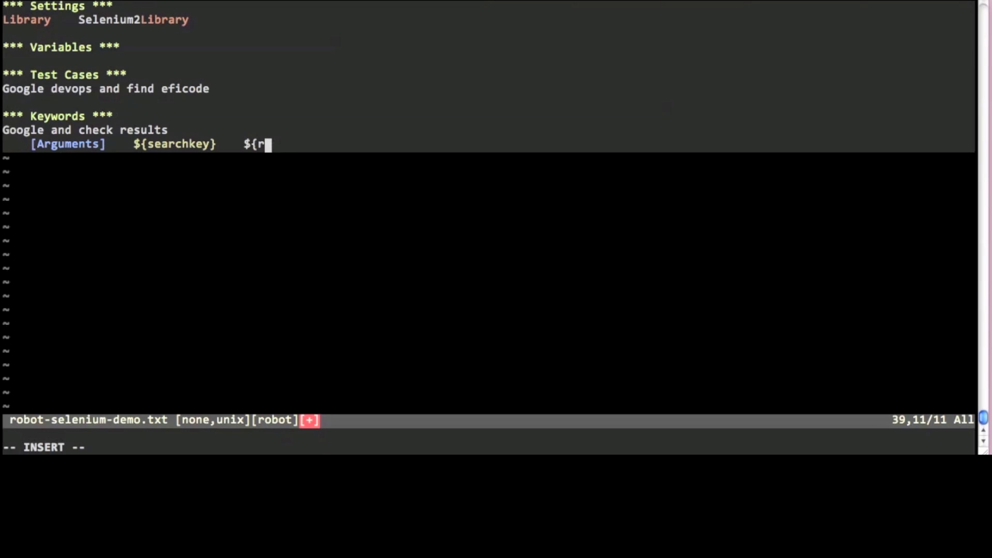
type("esult}")
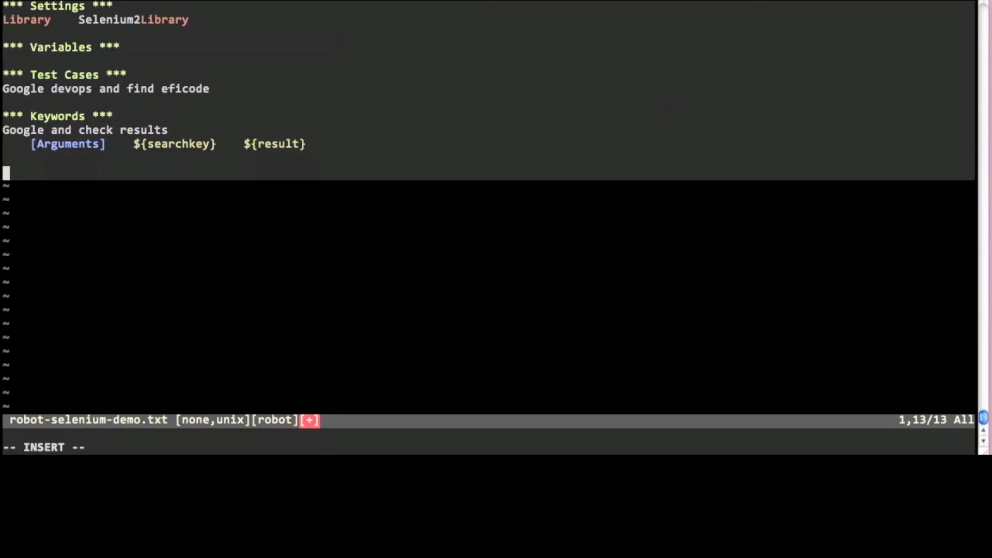
Add a 'Go to homepage' keyword running Open Browser ${HOMEPAGE} ${BROWSER}
type("Go to homepage")
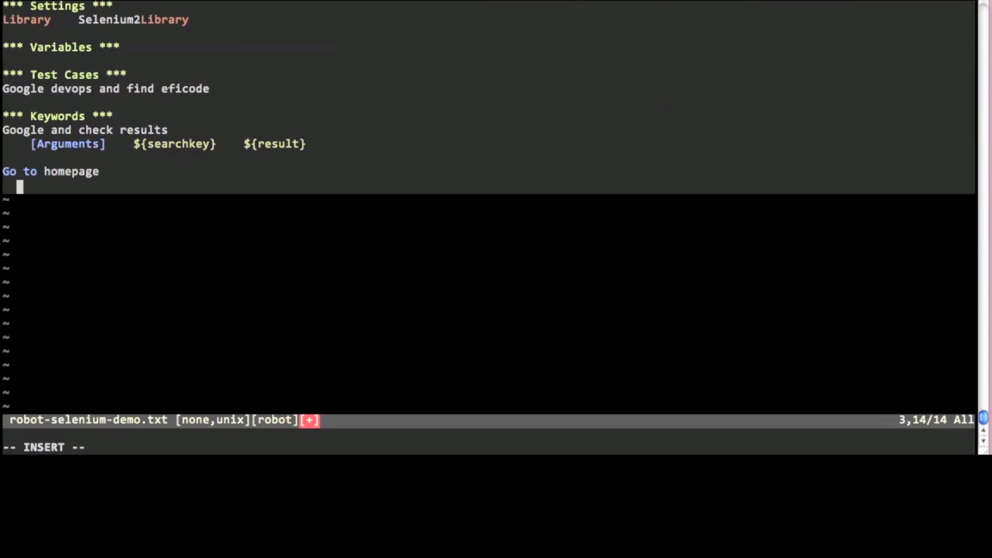
type("Open Browser    ${HOMEPAG")
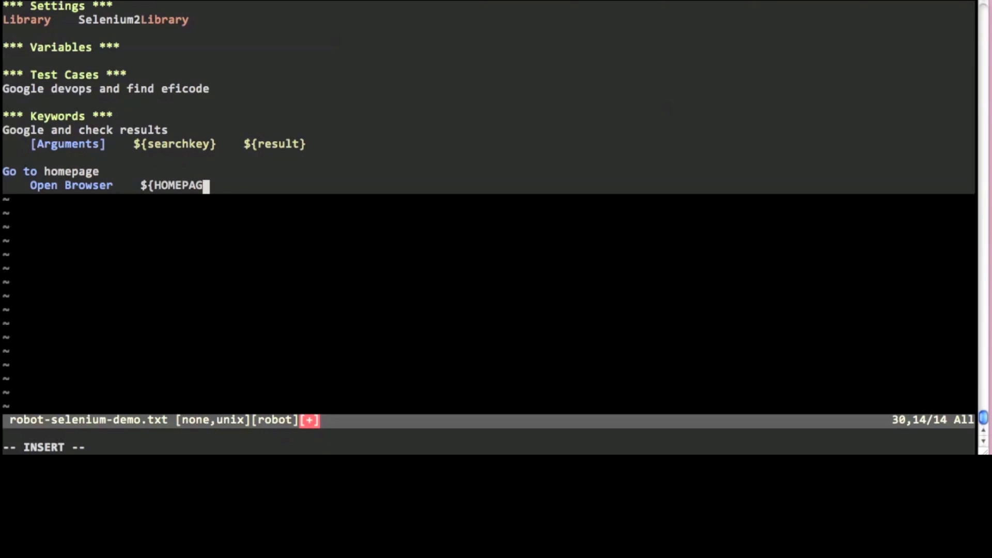
type("E}\t${BROWSER")
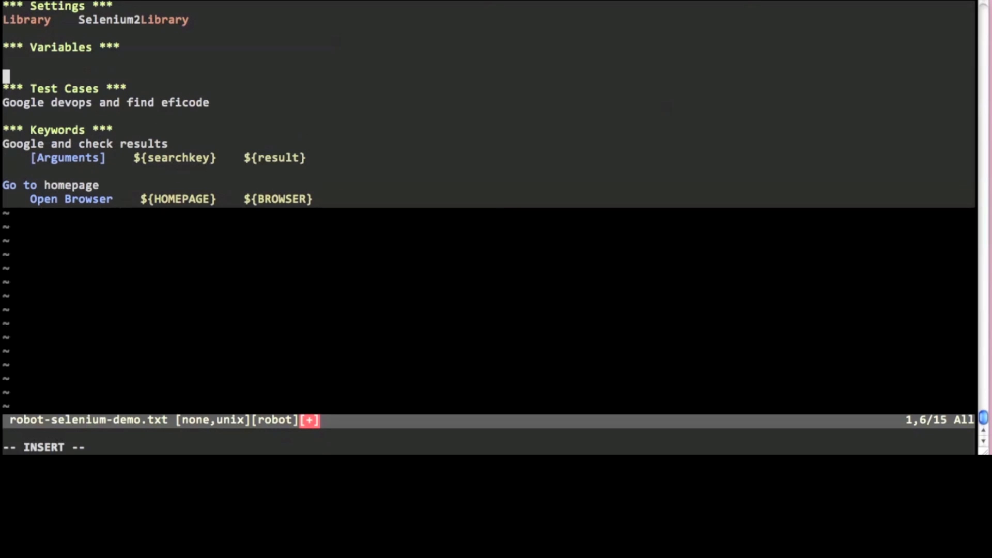
type("${HOMEPAGE}    http")
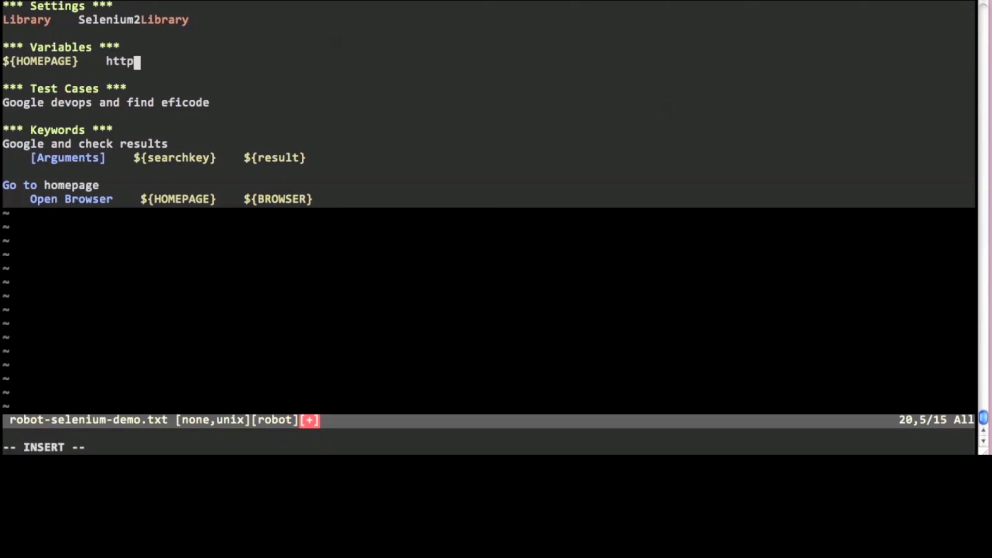
type("://www.google.fi")
type("${BROW")
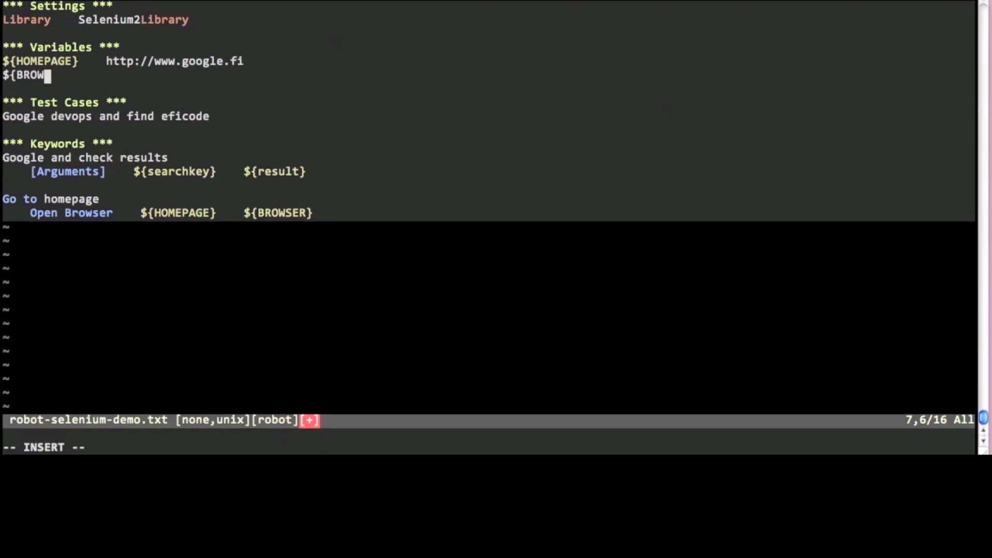
type("SER}\tchrome")
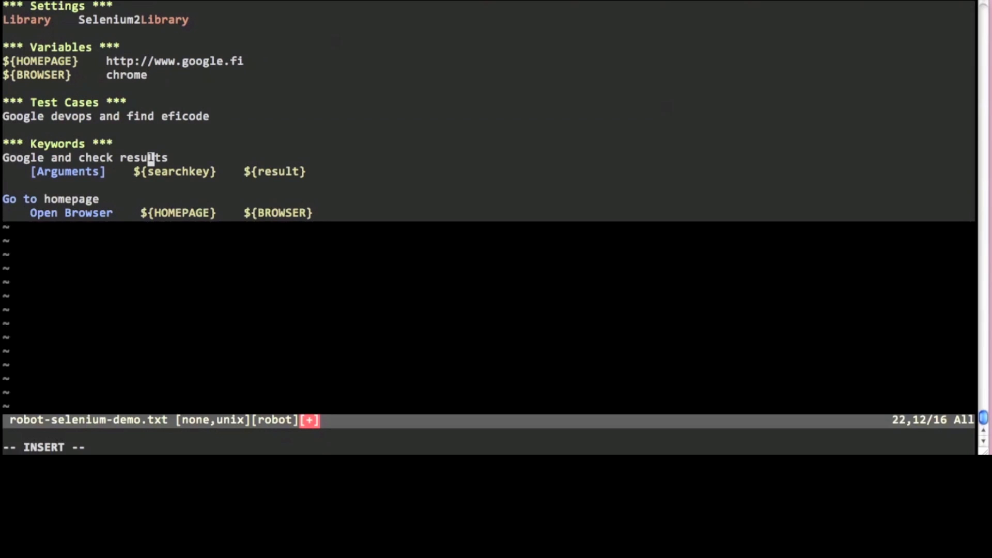
Add Suite Setup 'Go to homepage' and Suite Teardown 'Close All Browsers' to Settings
type("Suite Set")
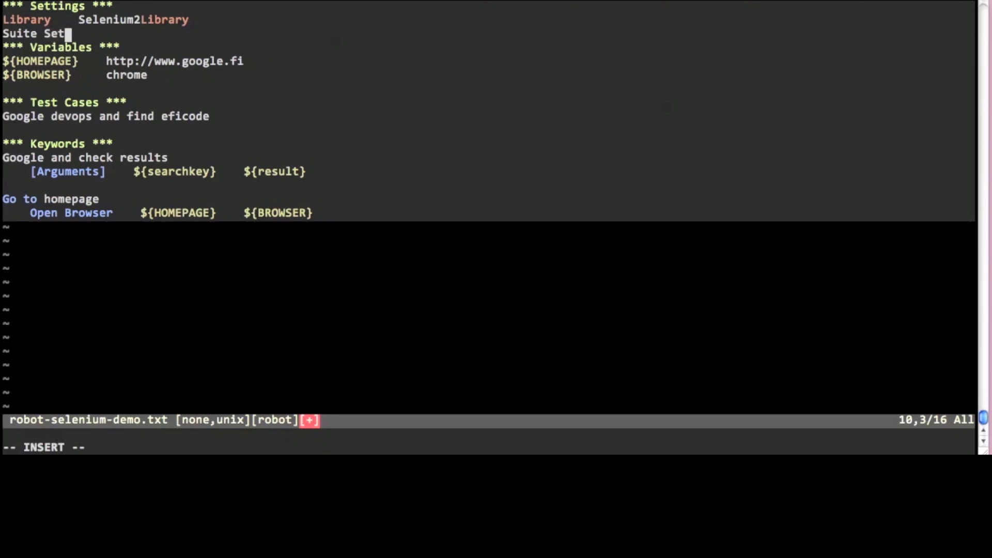
type("up    Go to homepage")
type("Suite")
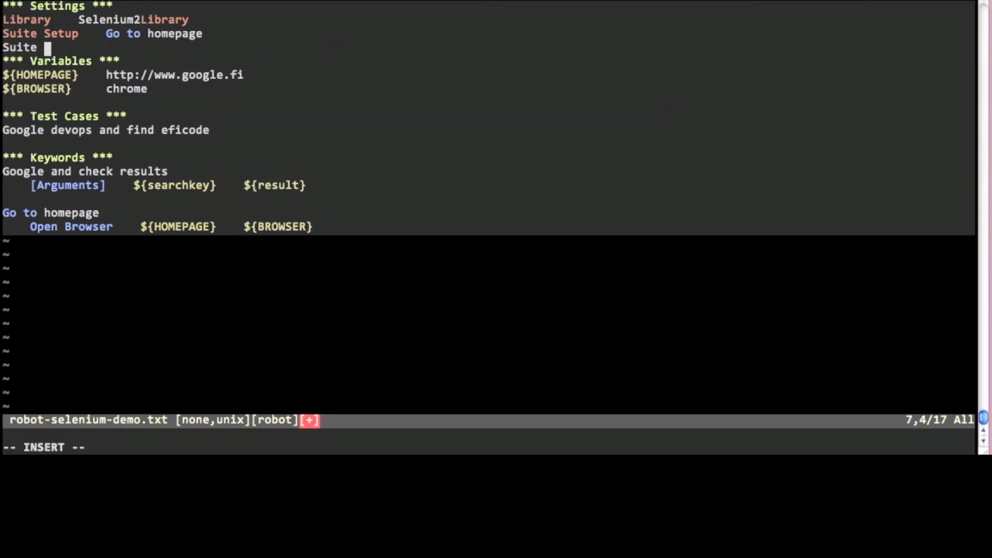
type("Teardown")
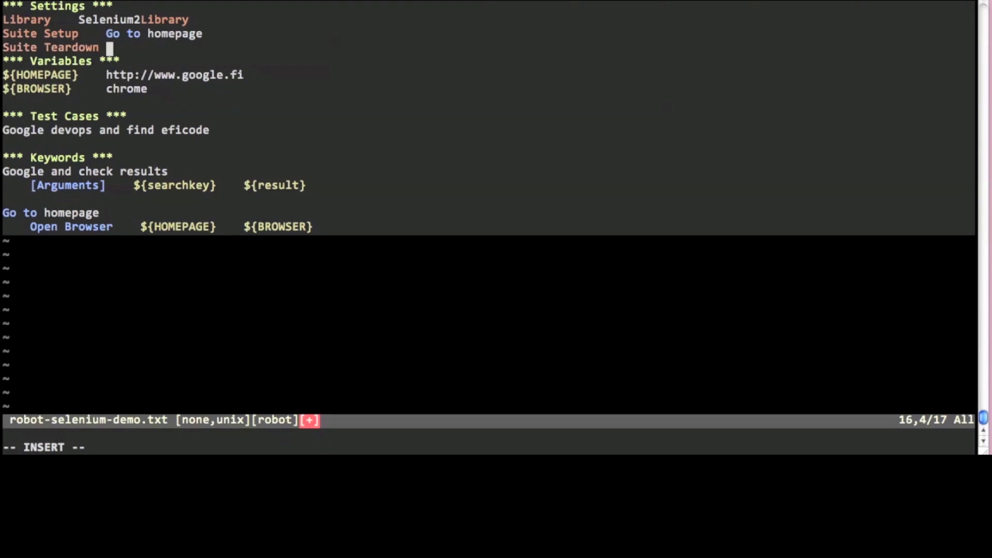
type("C")
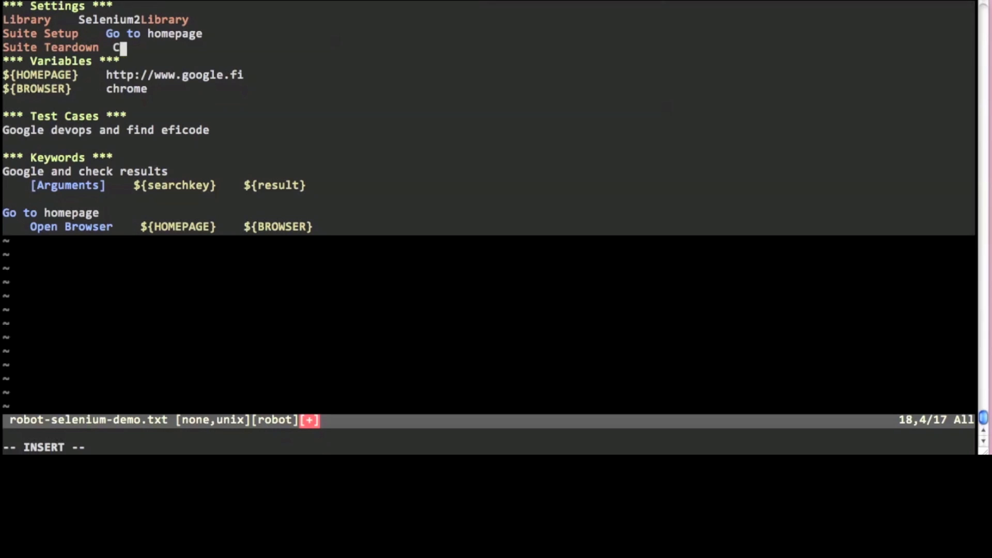
type("lose All Browsers")
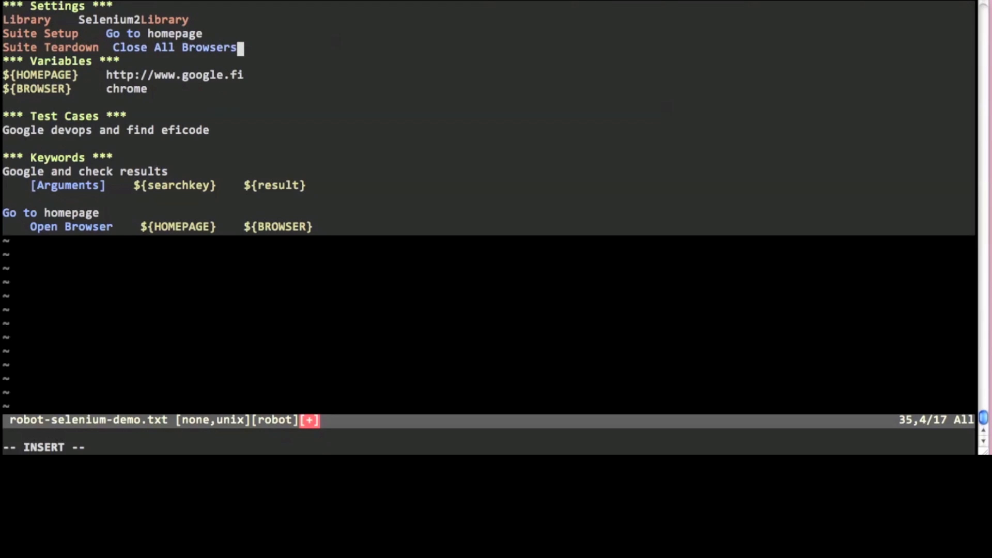
key("Enter")
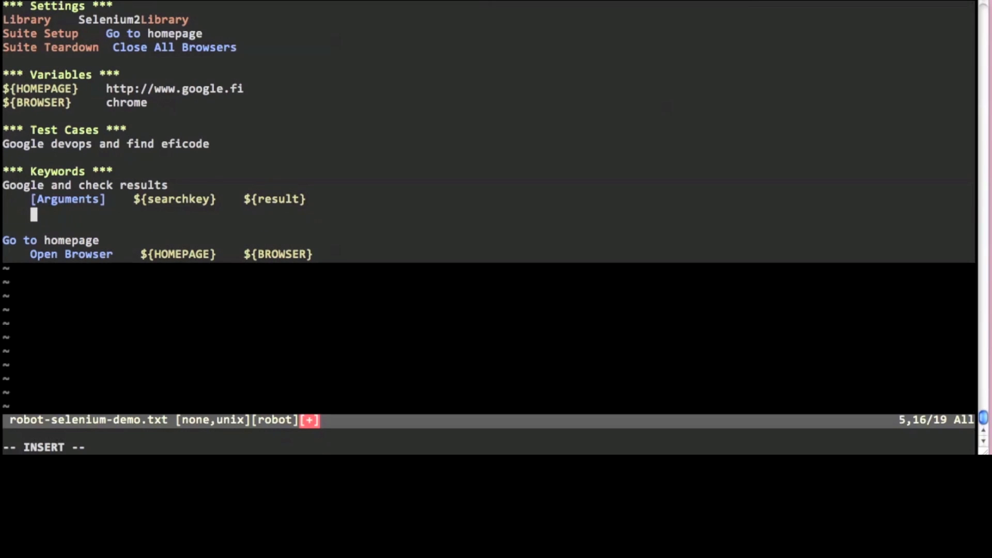
Begin an Input Text step inside the Google and check results keyword
type("Input Te")
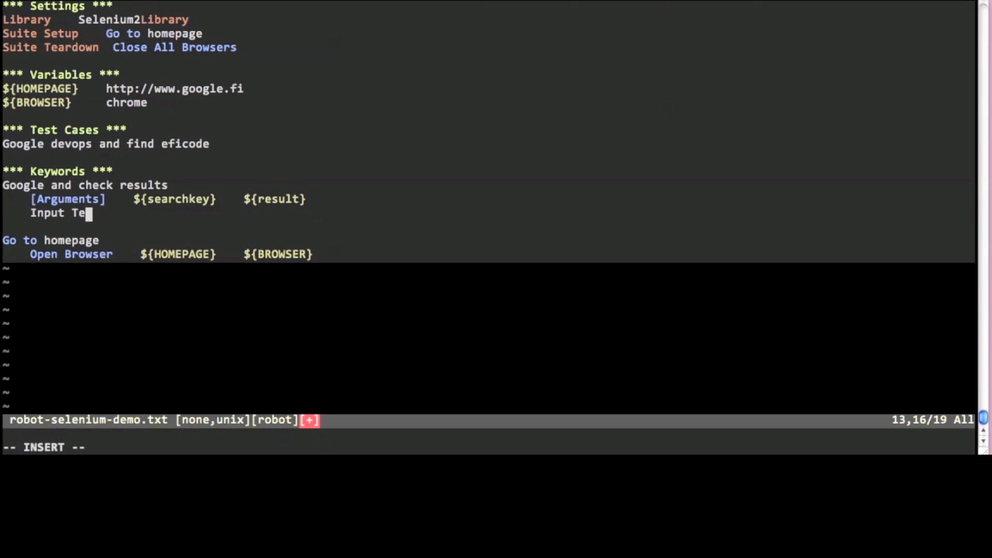
type("xt")
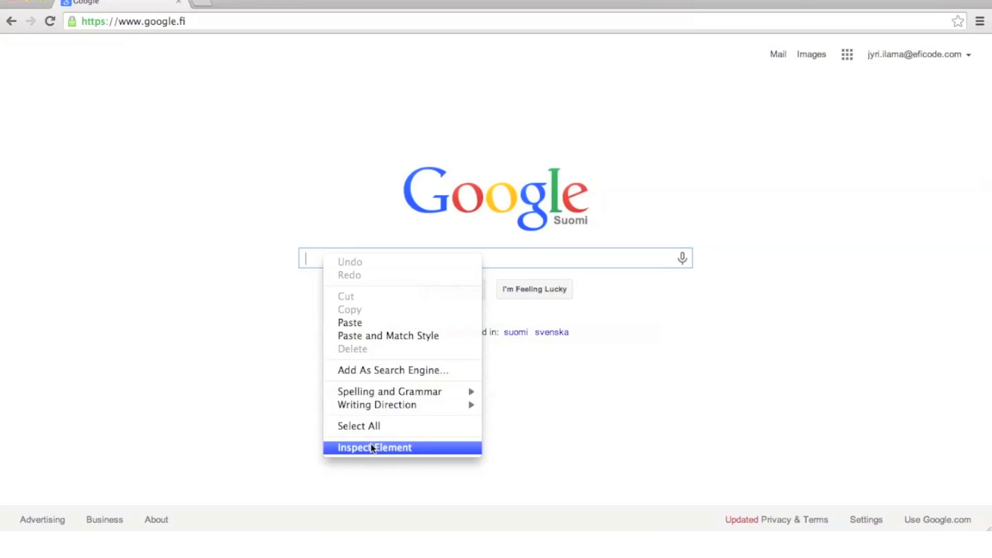
Inspect the search box (id=gbqfq), target it with ${searchkey}, and search Google for devops
left_click(373, 448)
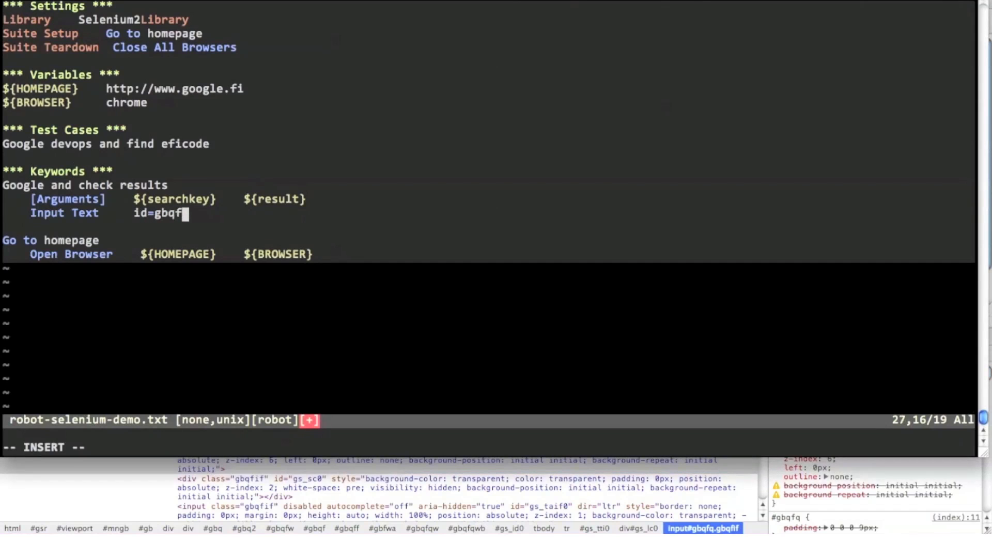
type("q\t${searchke")
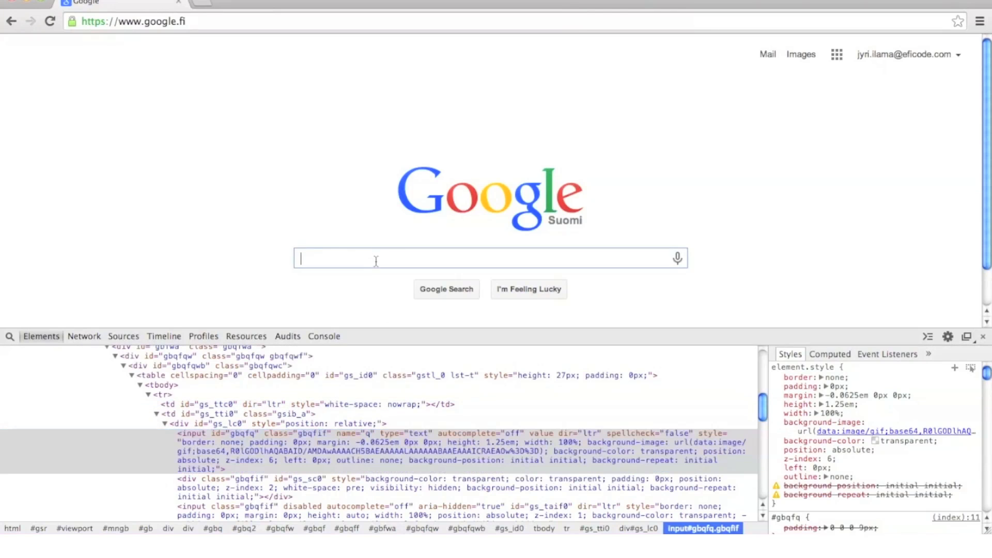
type("devops")
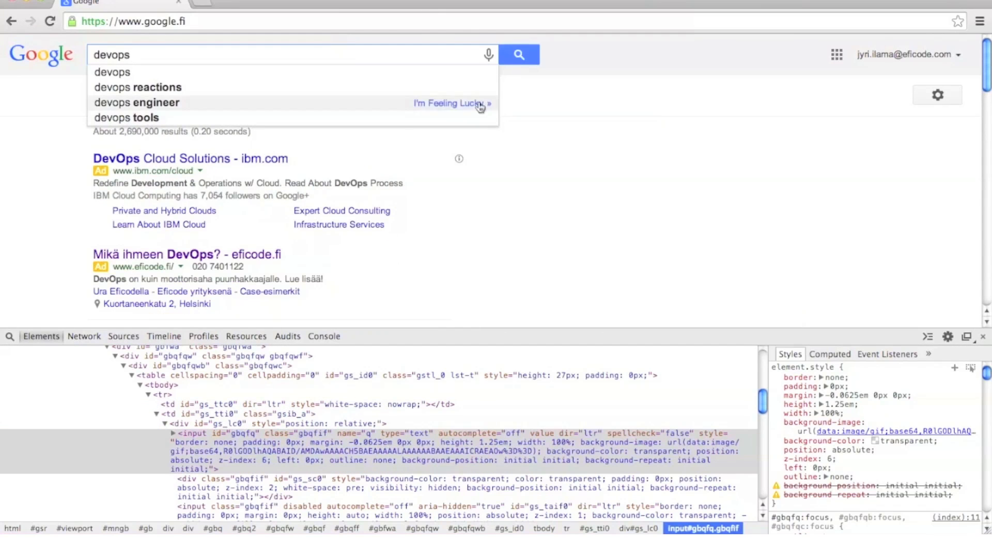
mouse_move(556, 178)
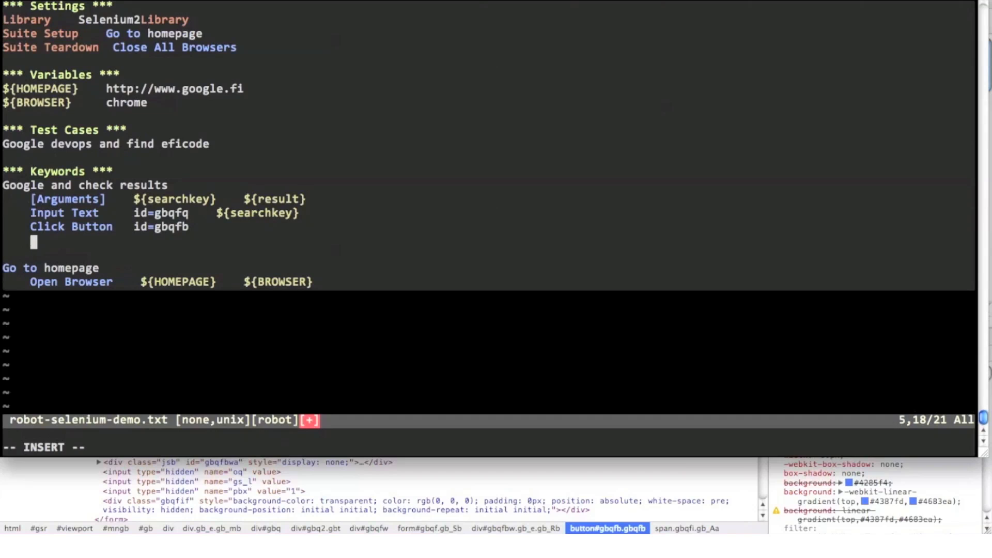
Add 'Wait Until Page Contains ${result}' after clicking the search button
type("Wait Until Page Contains    ${result")
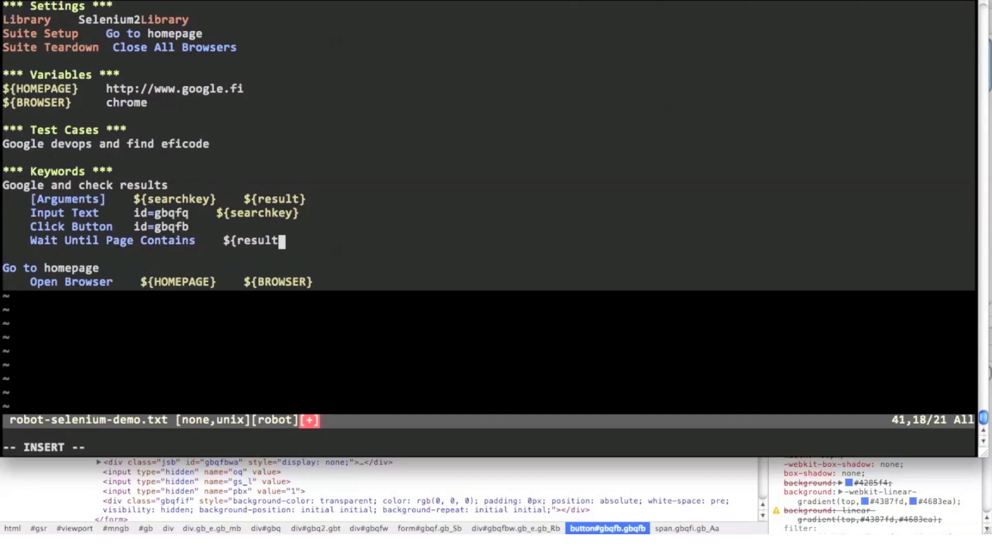
type("}")
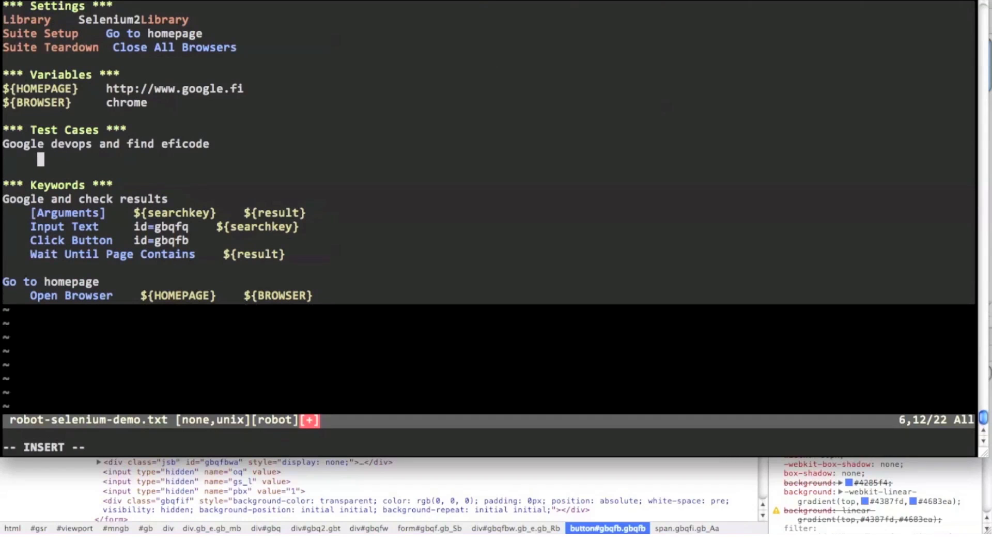
type("Google and check results")
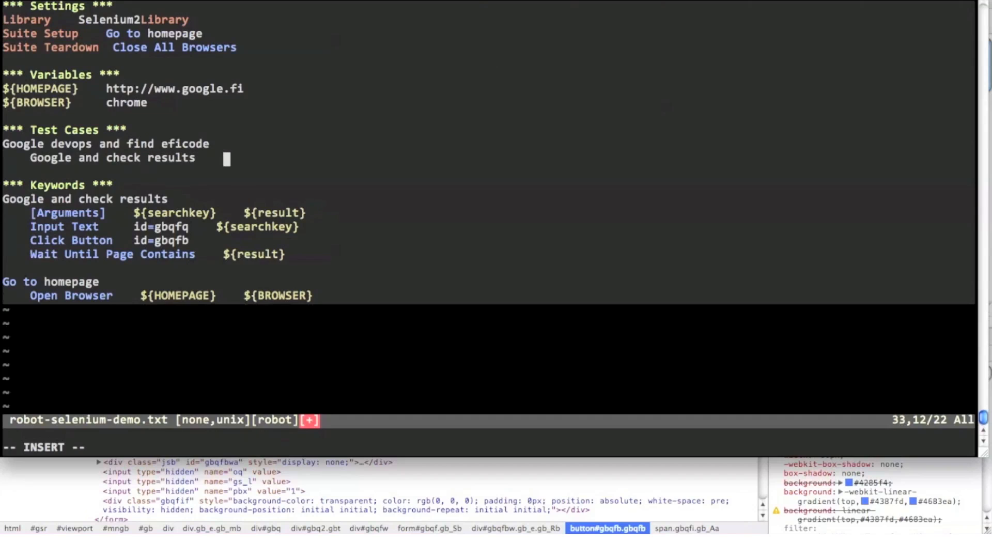
type("devops")
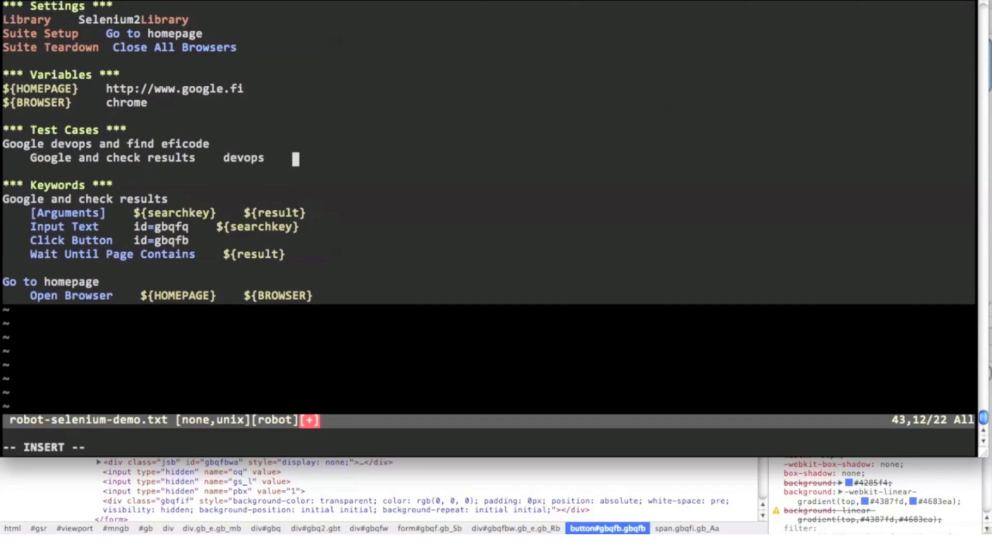
type("www.eficode.com")
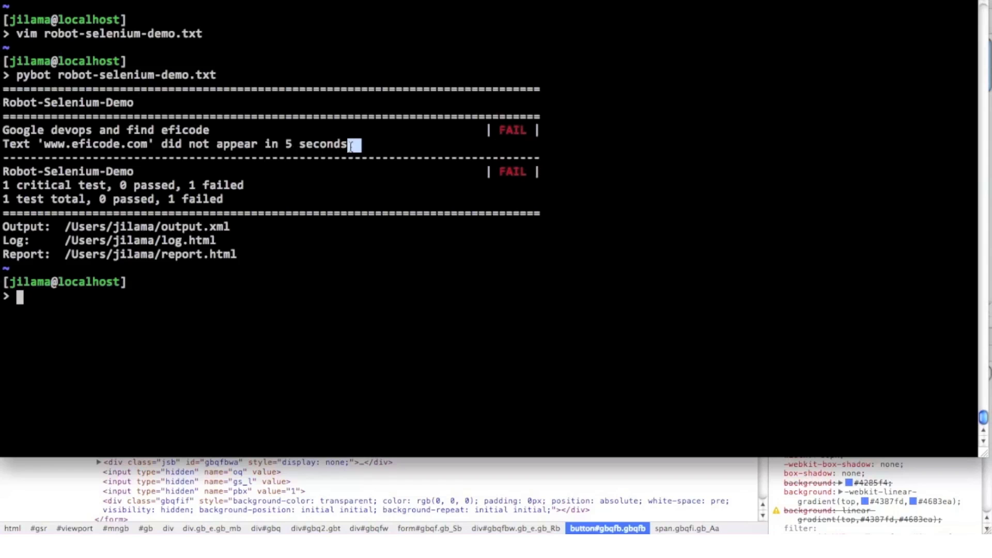
Open the generated log.html after the failed pybot run
type("ope")
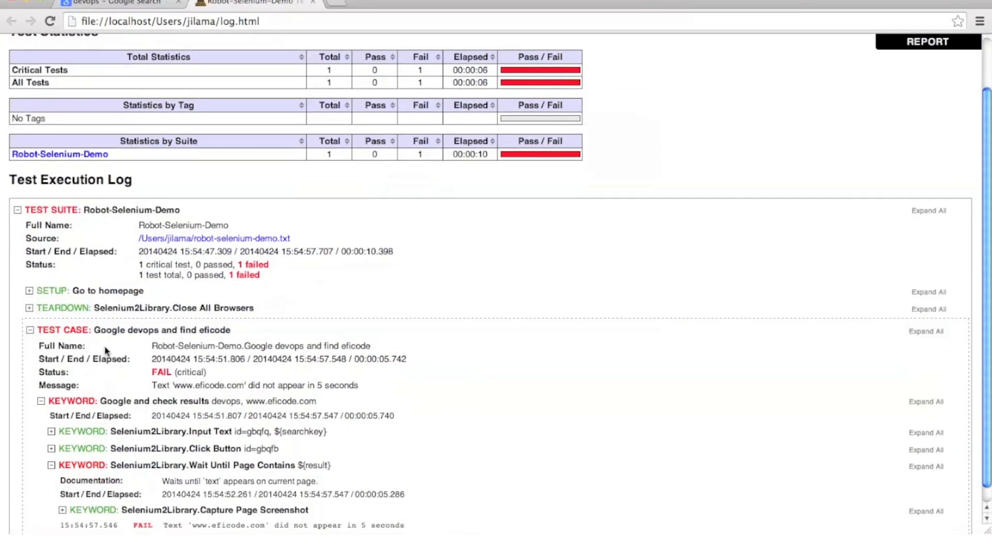
Expand the Capture Page Screenshot keyword in log.html to view the failure screenshot of devops results
scroll("down", 3)
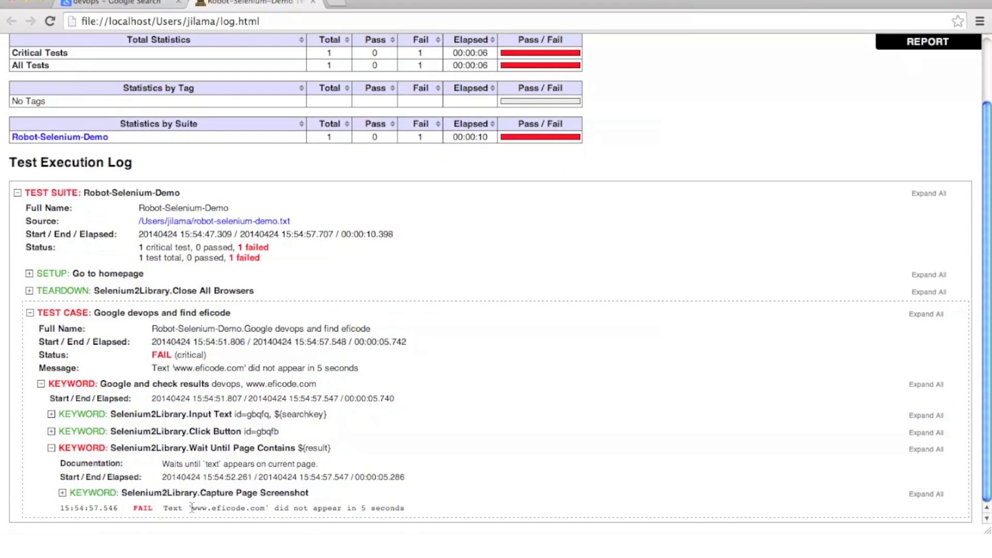
left_click(62, 493)
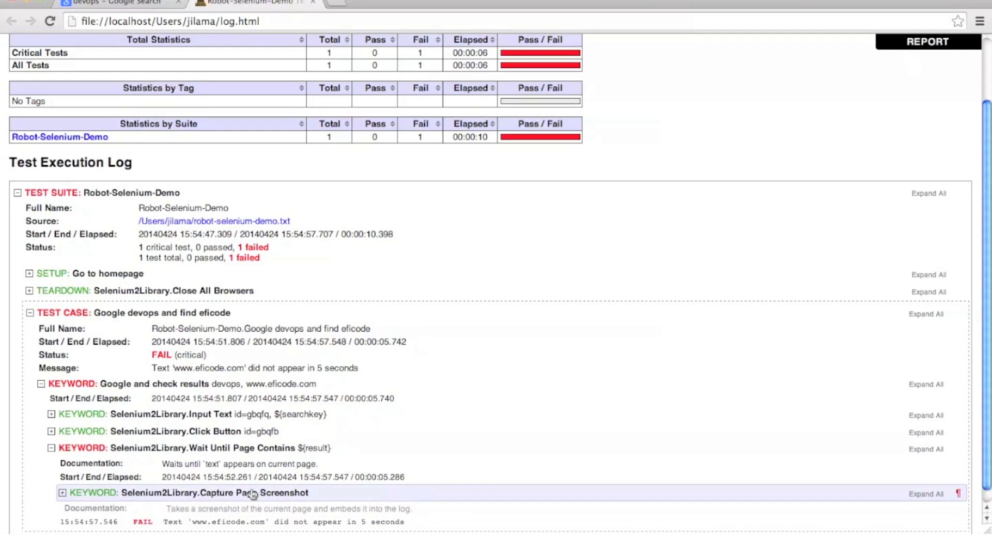
left_click(54, 492)
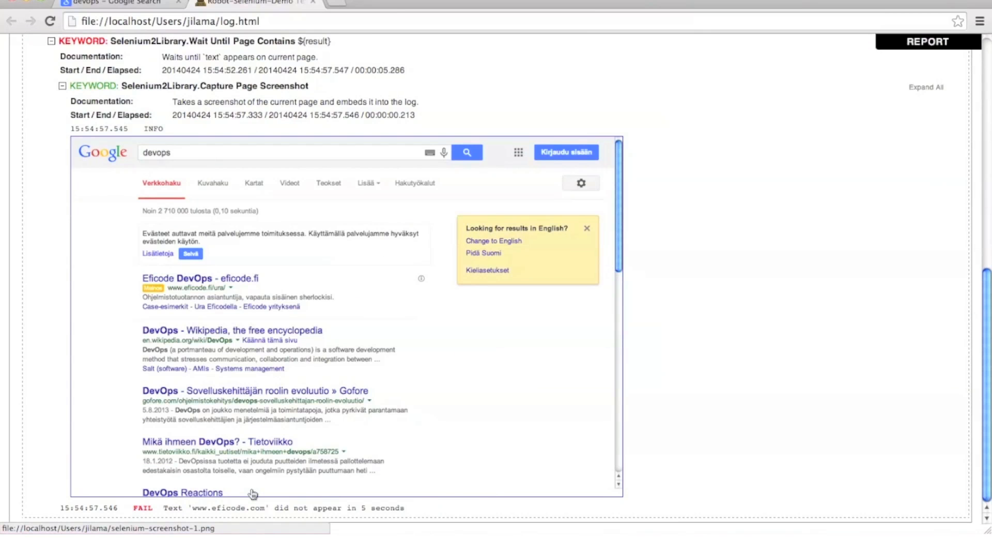
mouse_move(194, 295)
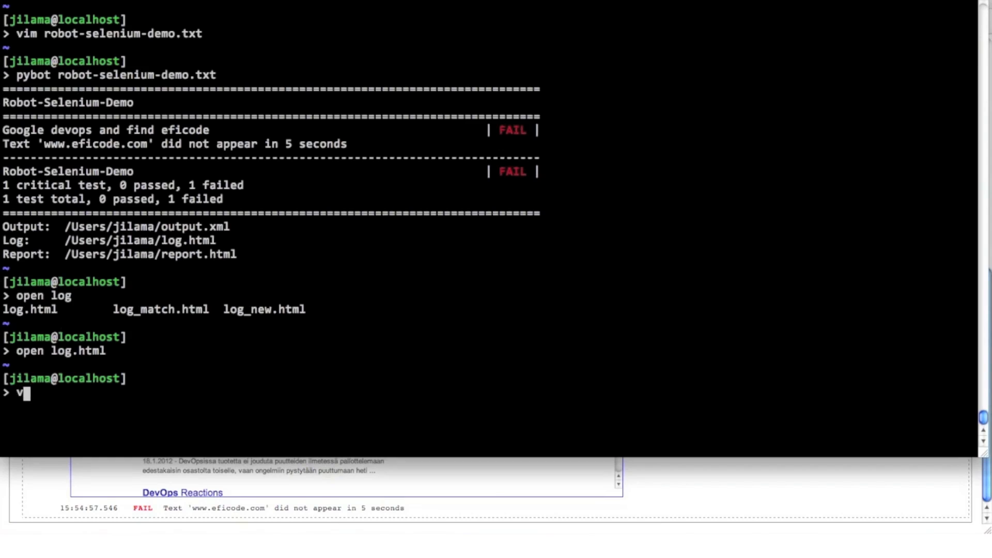
type("im robot-selenium-d")
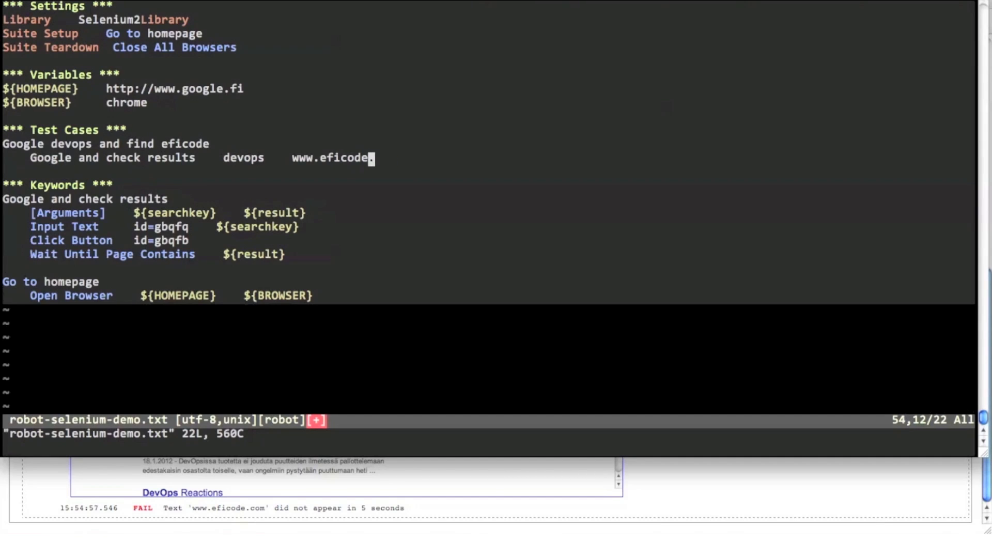
type(".fi")
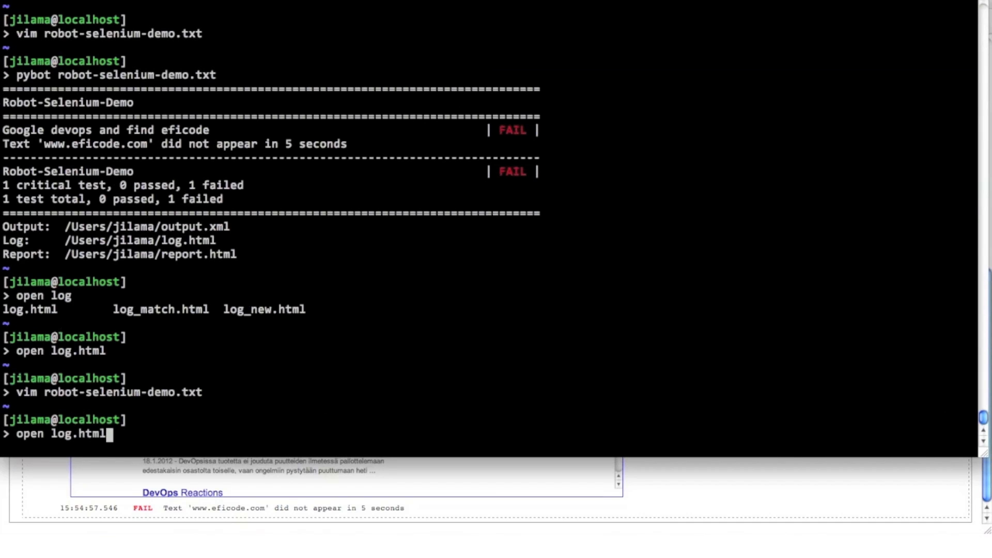
Rerun pybot robot-selenium-demo.txt so the test passes and view the new all-green log.html
type("pybot robot-selenium-demo.txt")
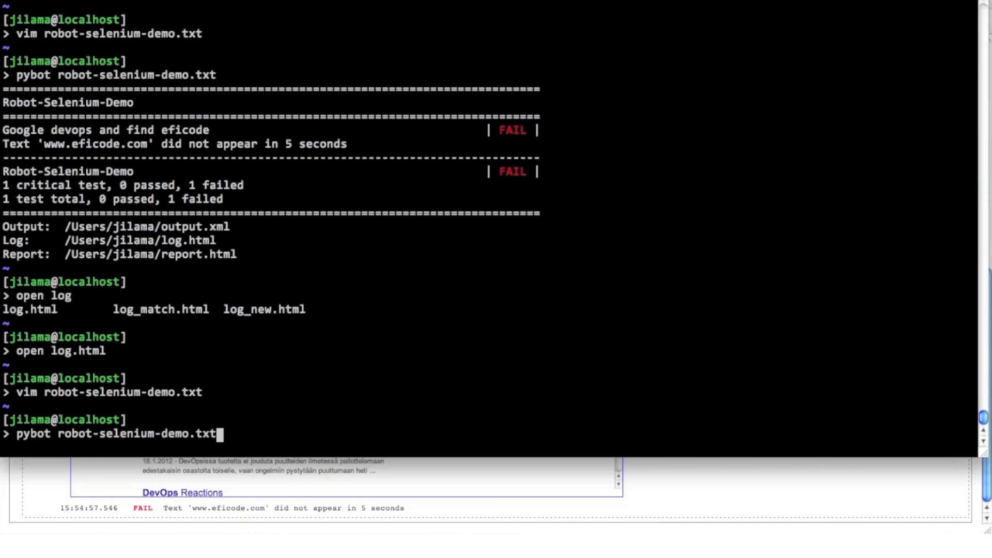
key("Return")
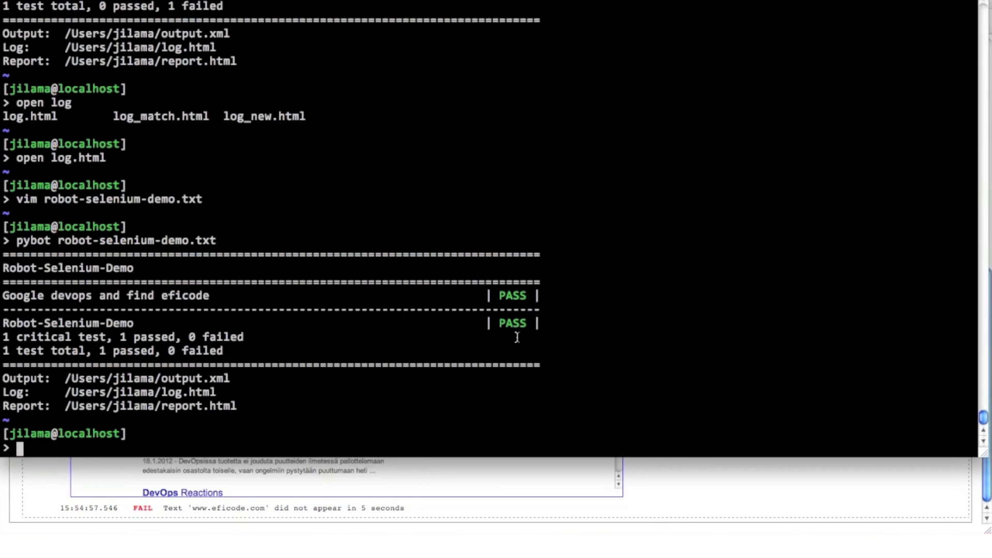
type("open l")
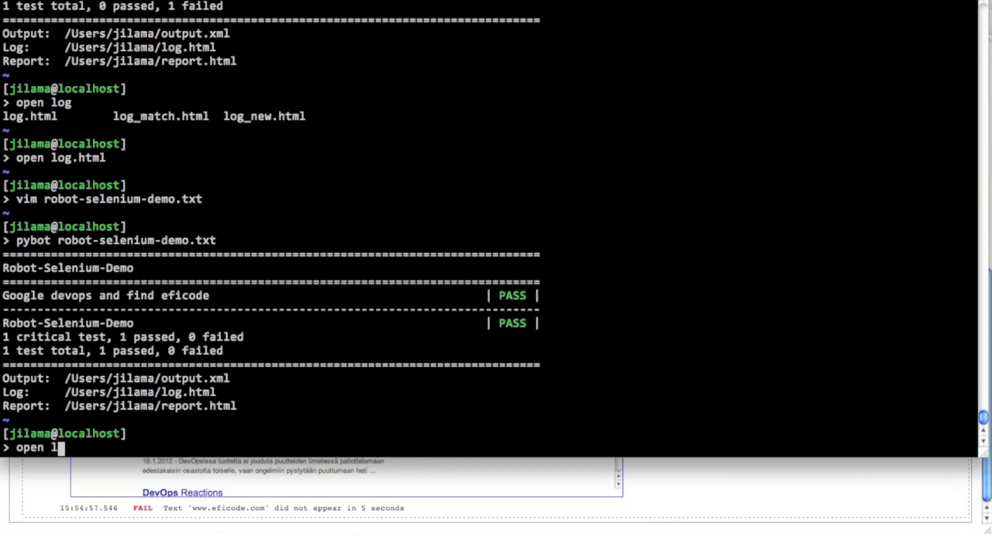
key("Return")
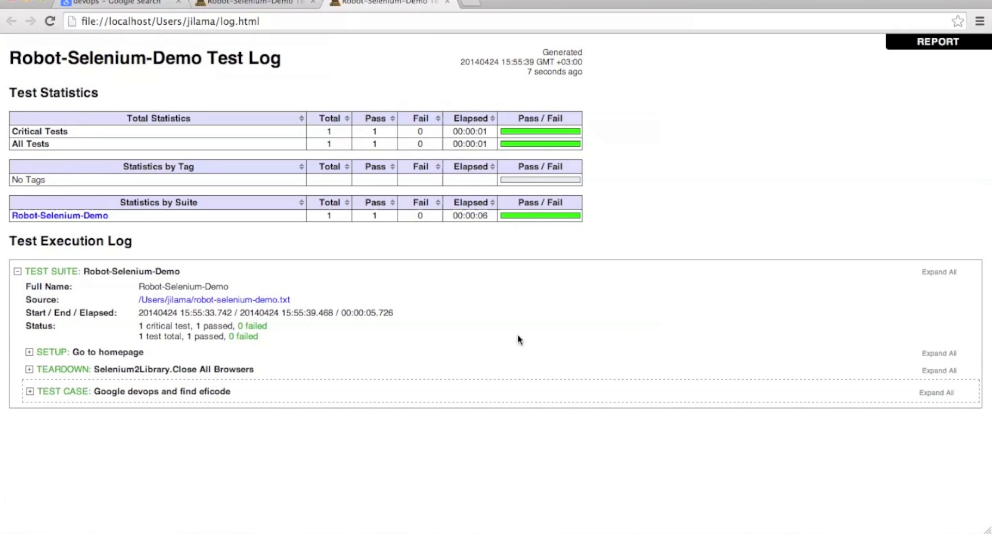